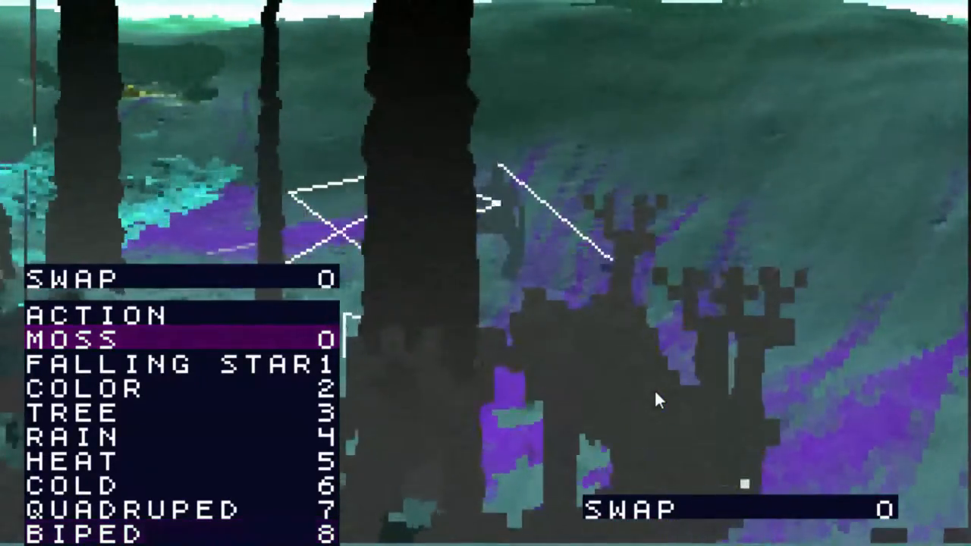
- Move the action menu selection down from Moss to Falling Star
key("Down")
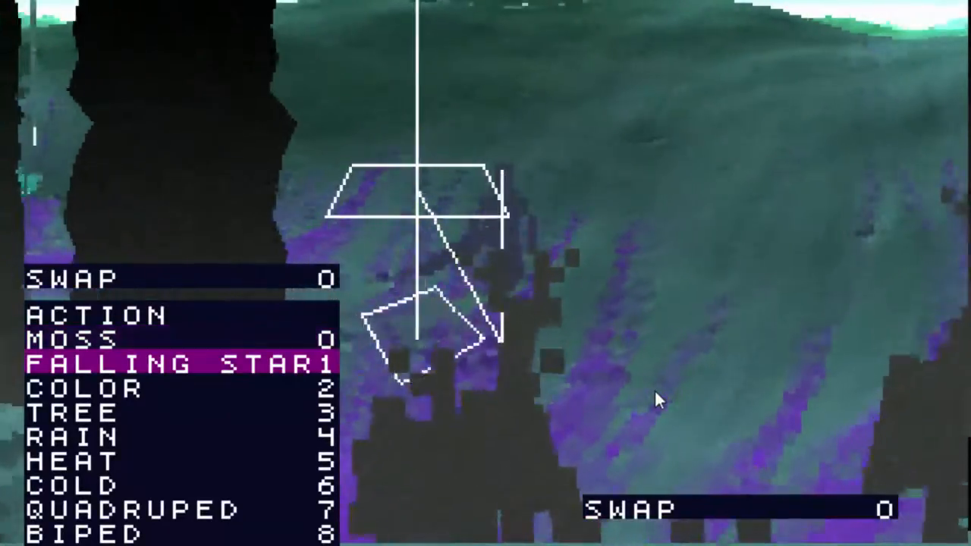